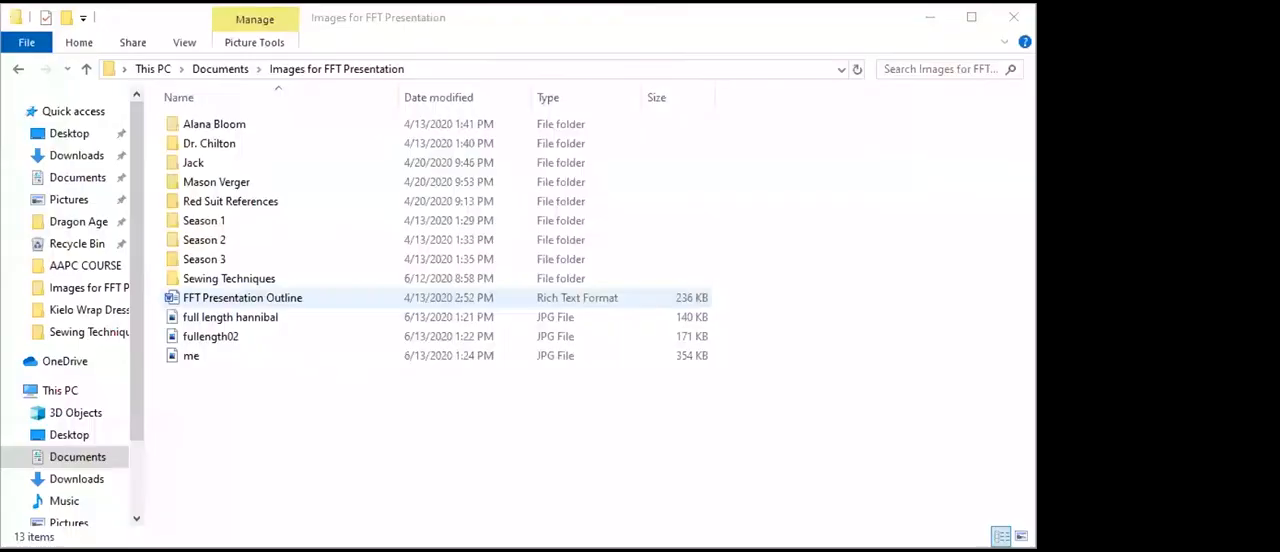
Step: Open the Season 1 folder to show the nine Hannibal image files
double_click(204, 220)
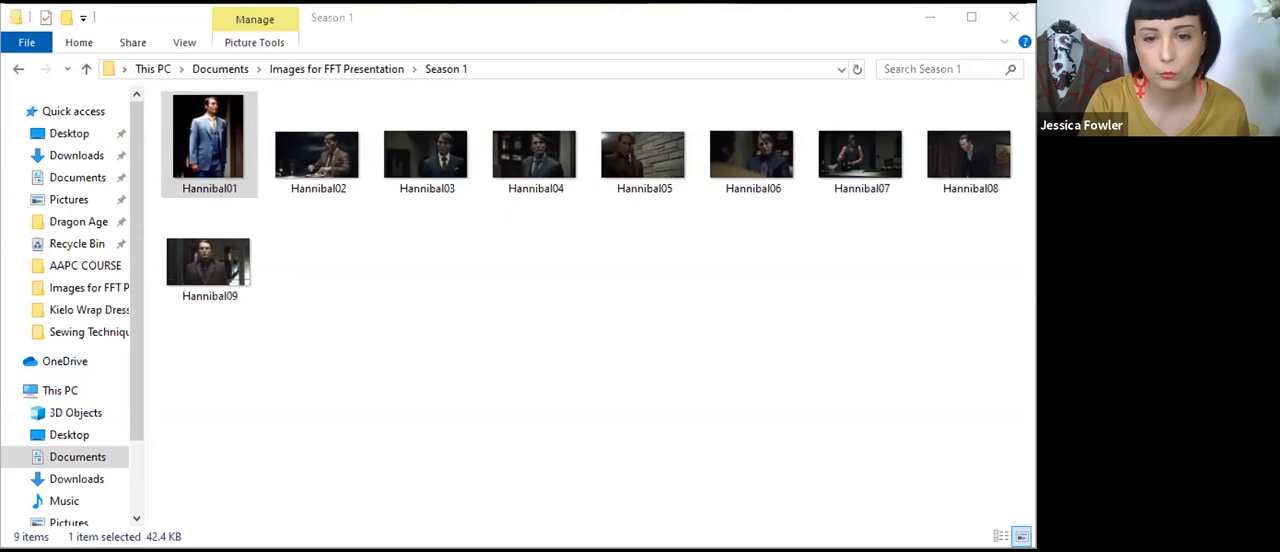
left_click(318, 150)
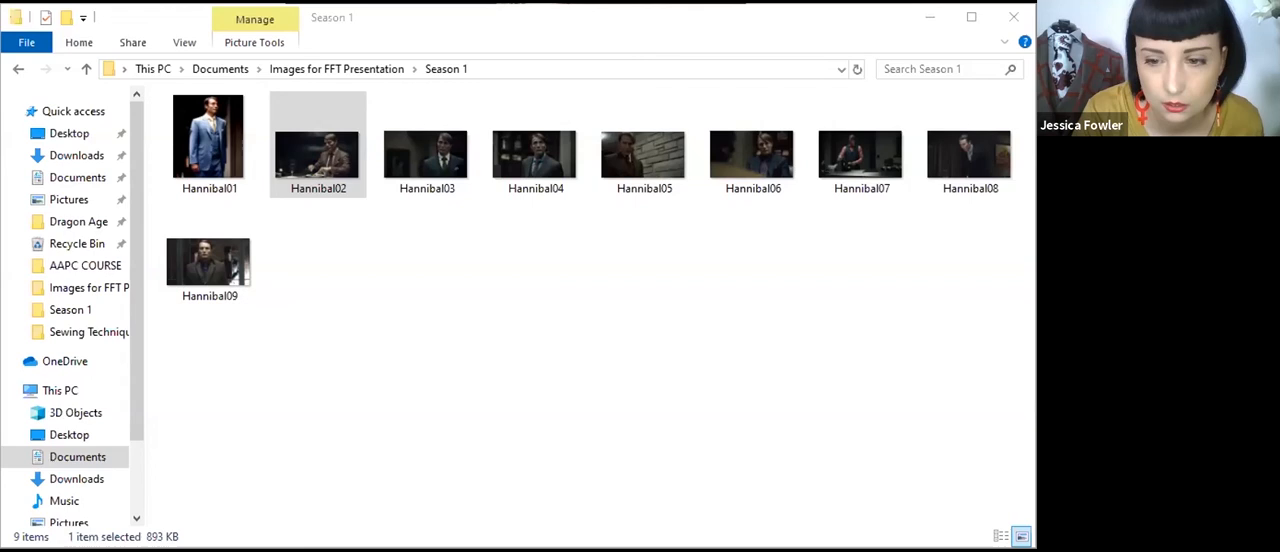
Step: Open Hannibal01.jpg full-size to show the light blue suit
double_click(208, 136)
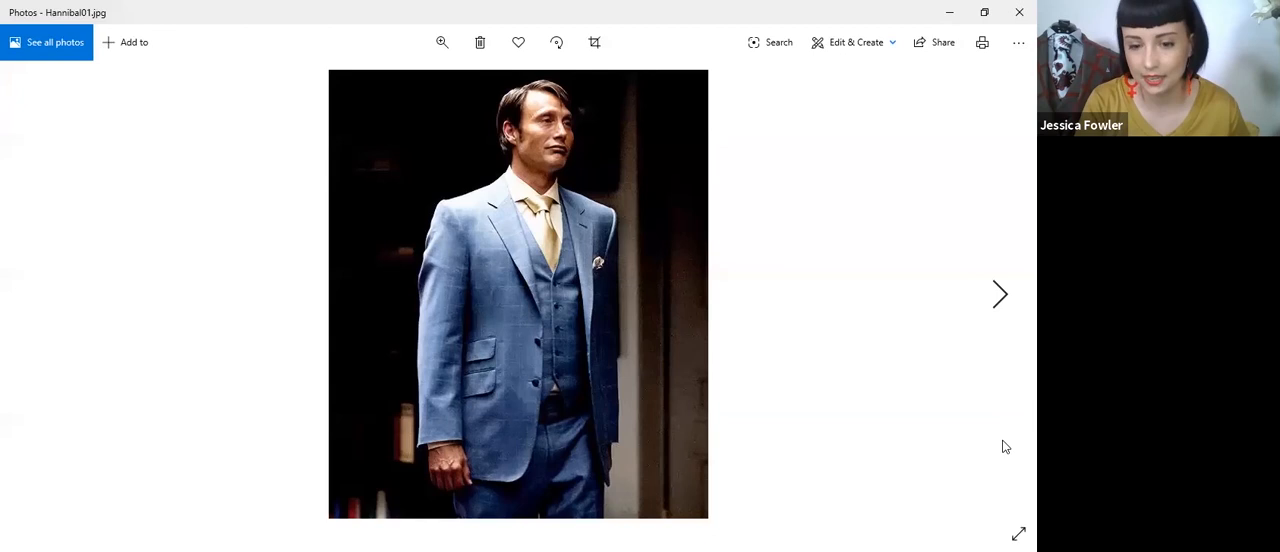
mouse_move(656, 118)
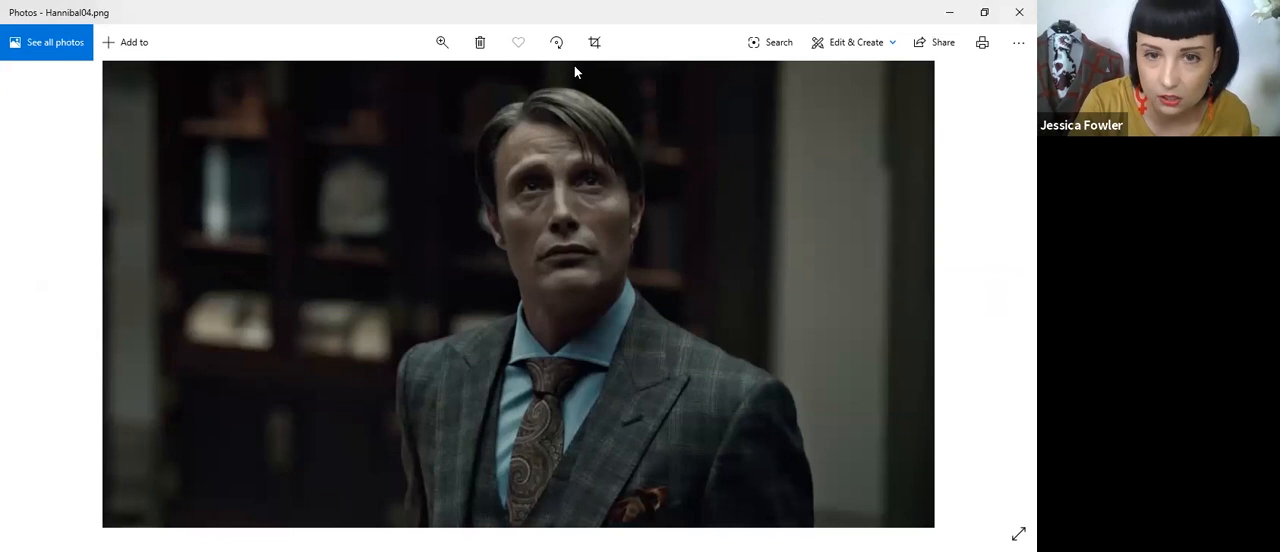
Step: Advance through the Hannibal stills from the lapel close-up to Hannibal07 in the kitchen
left_click(442, 42)
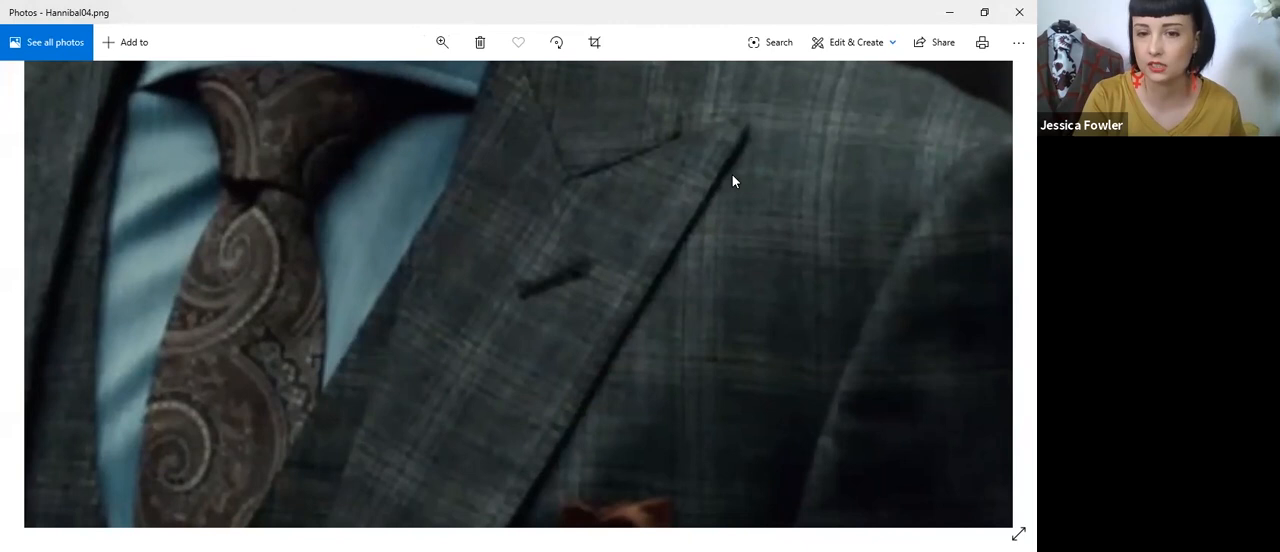
mouse_move(596, 304)
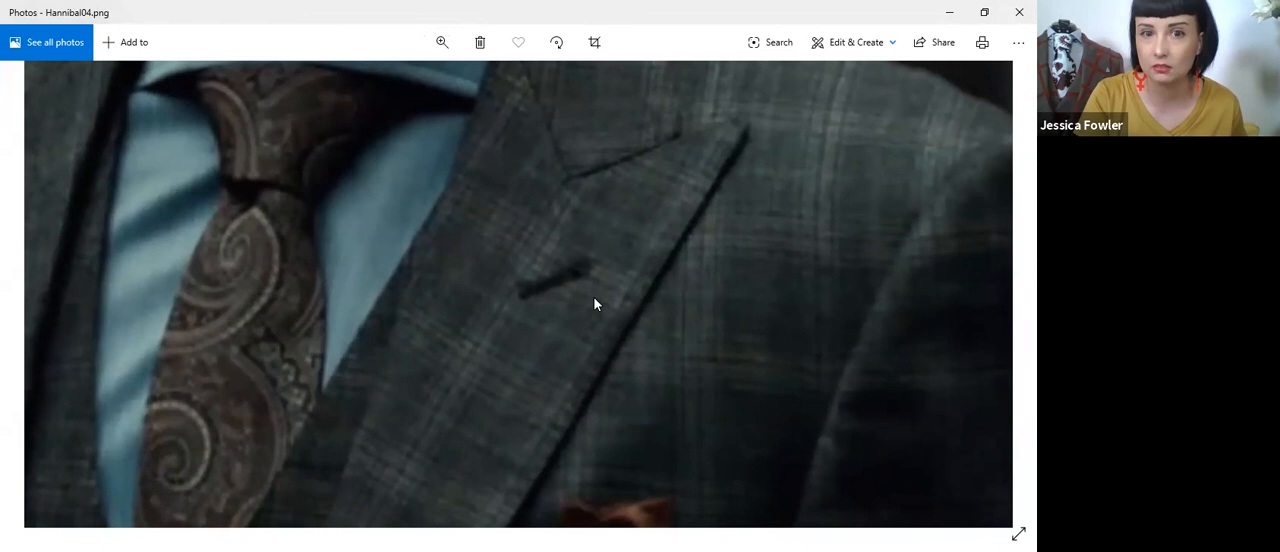
left_click(442, 42)
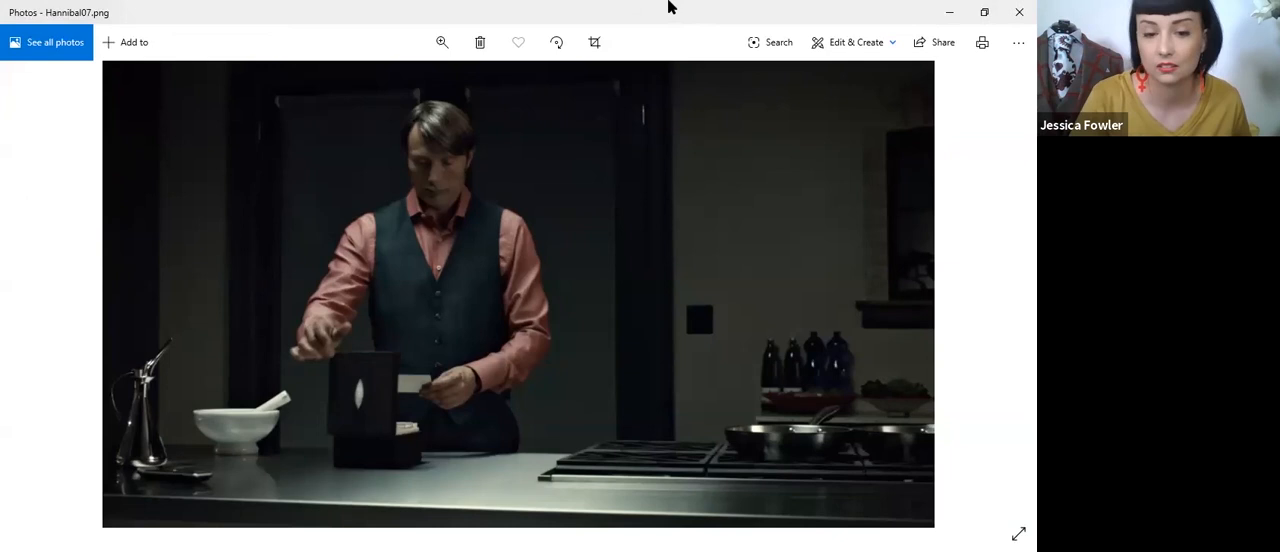
mouse_move(800, 282)
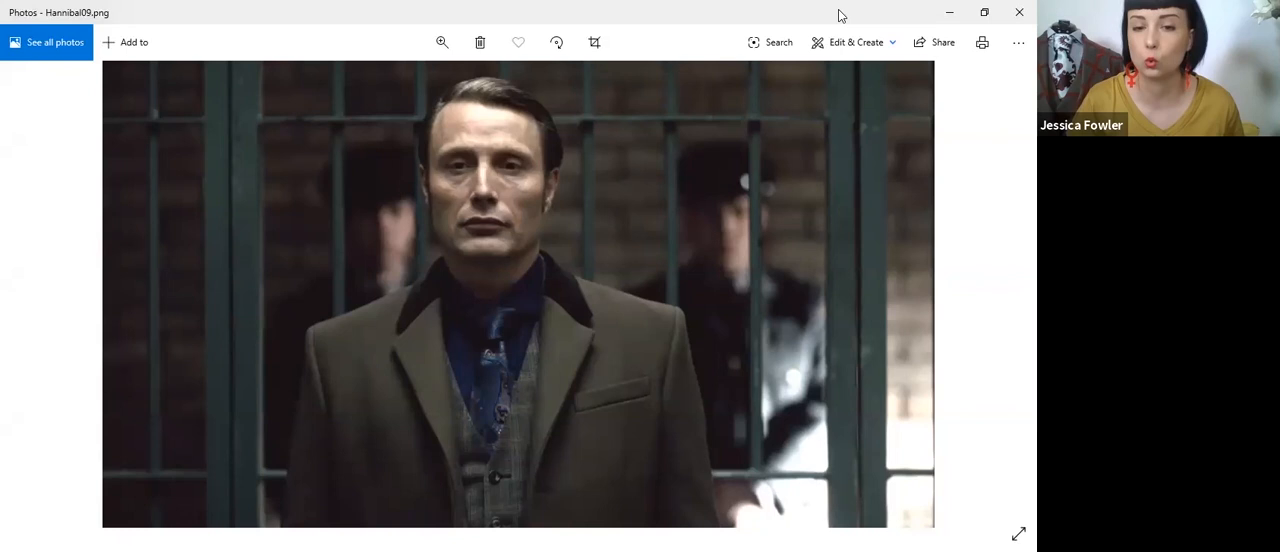
mouse_move(700, 356)
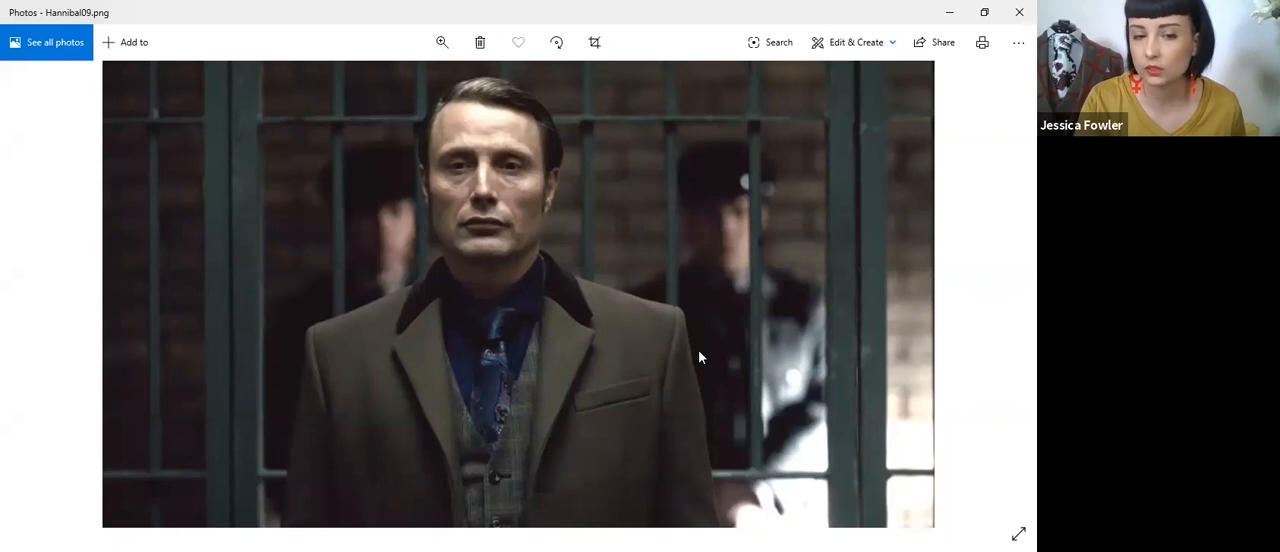
mouse_move(684, 378)
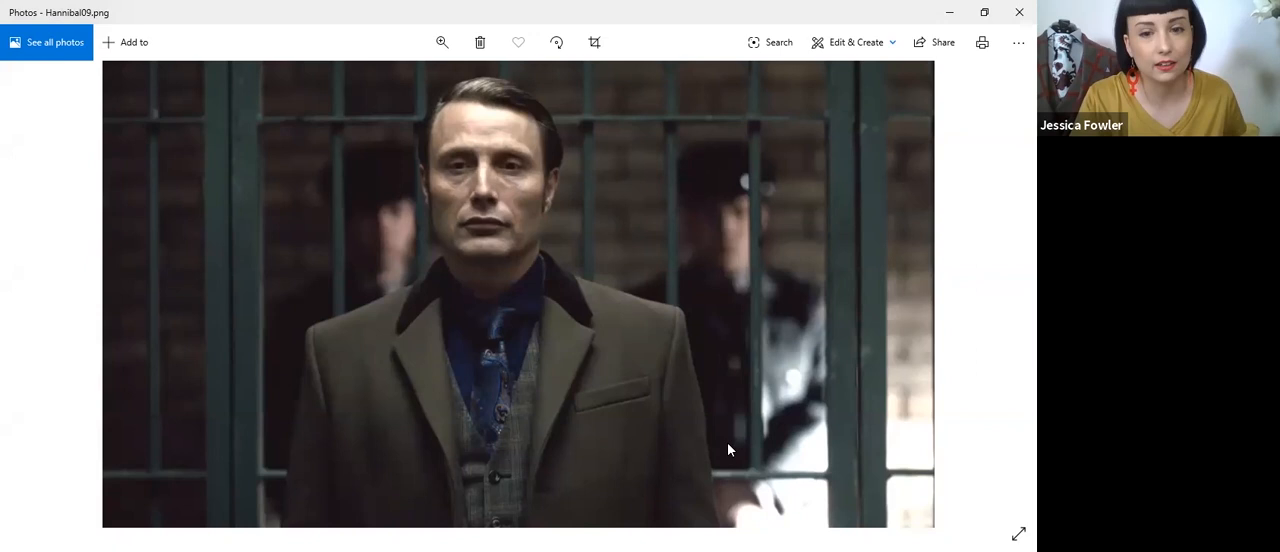
mouse_move(382, 522)
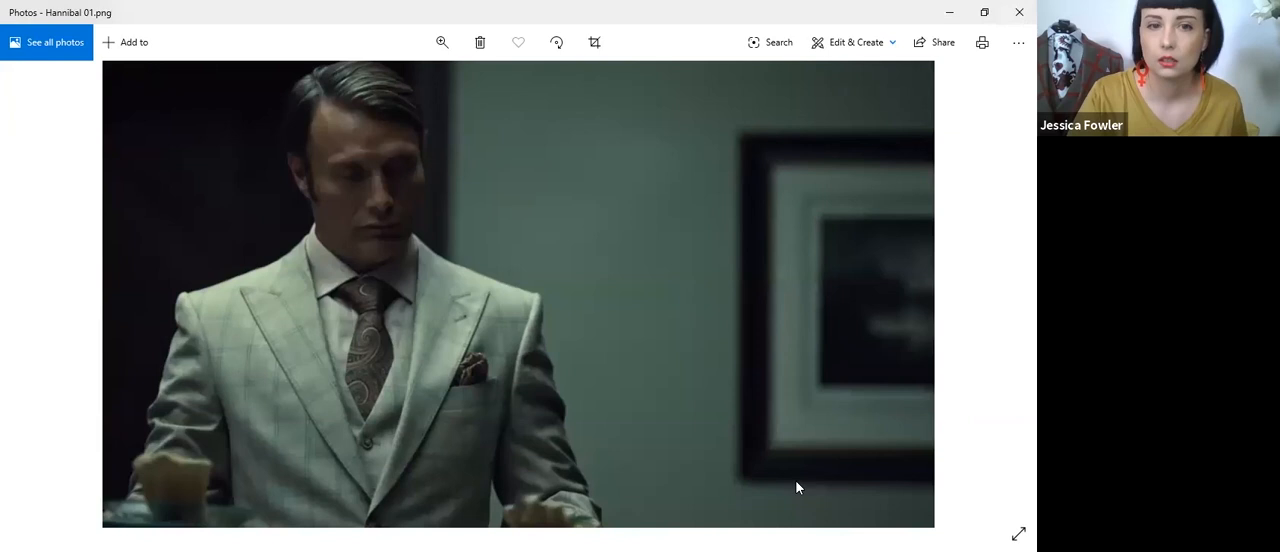
mouse_move(864, 8)
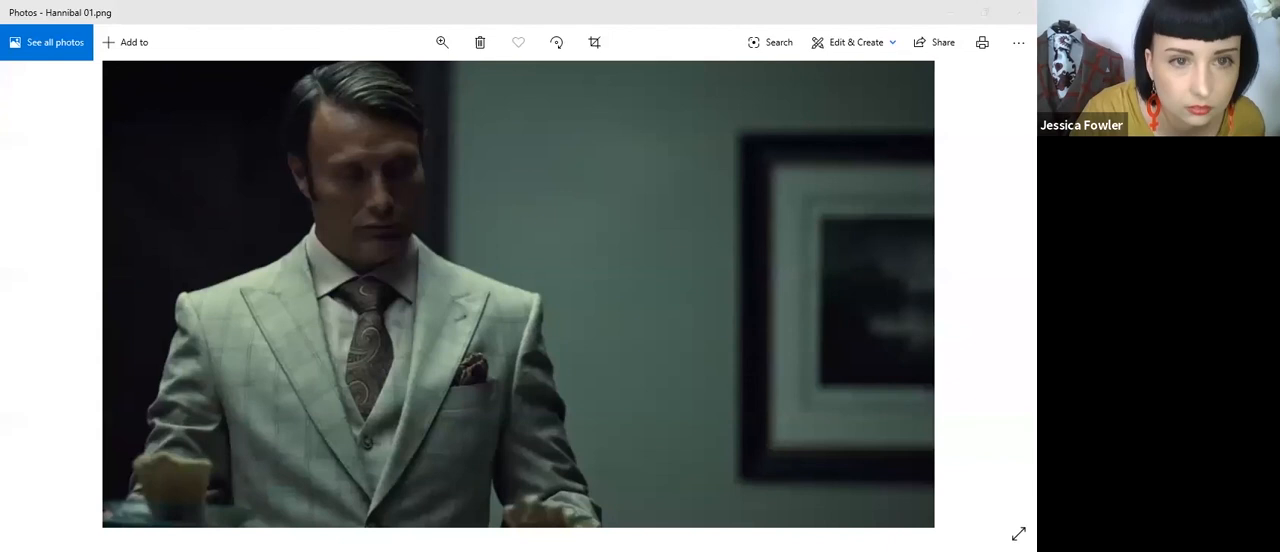
left_click(1000, 294)
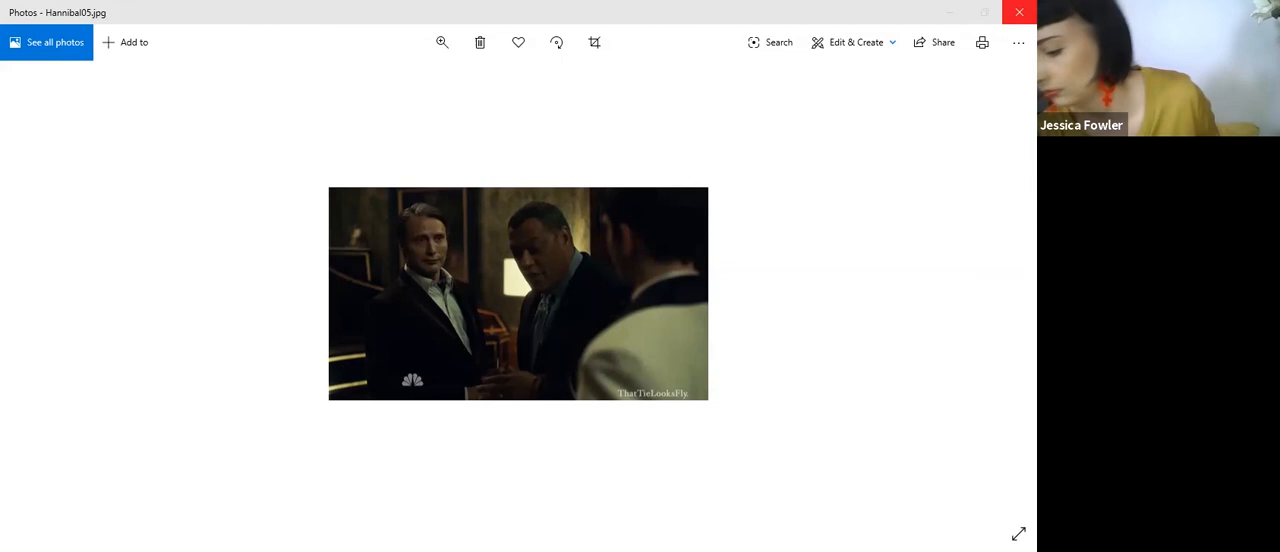
mouse_move(384, 524)
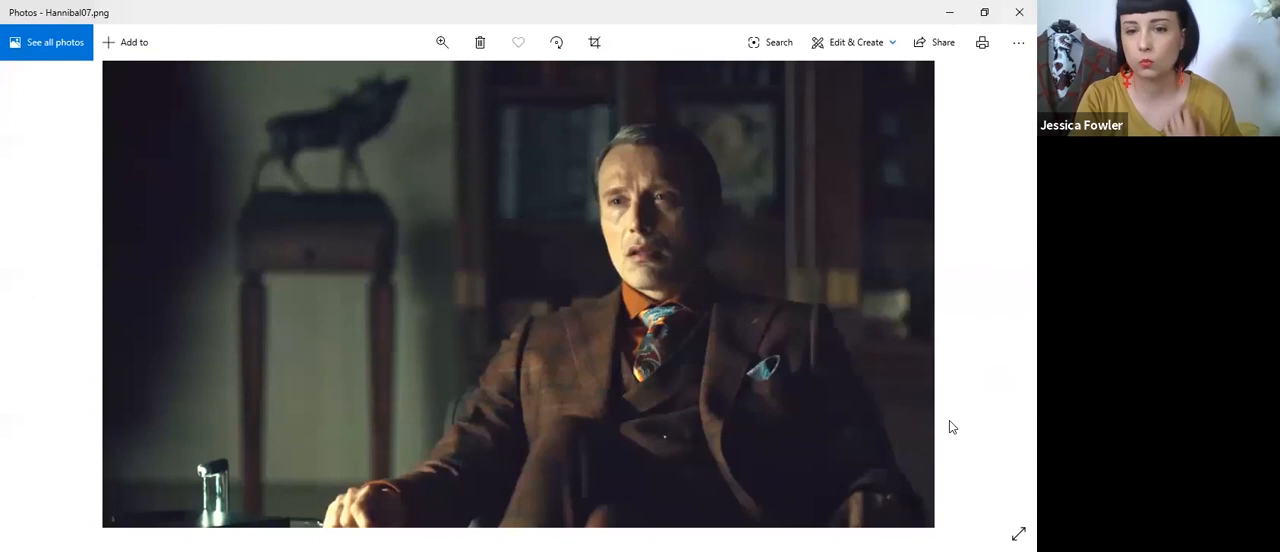
mouse_move(984, 458)
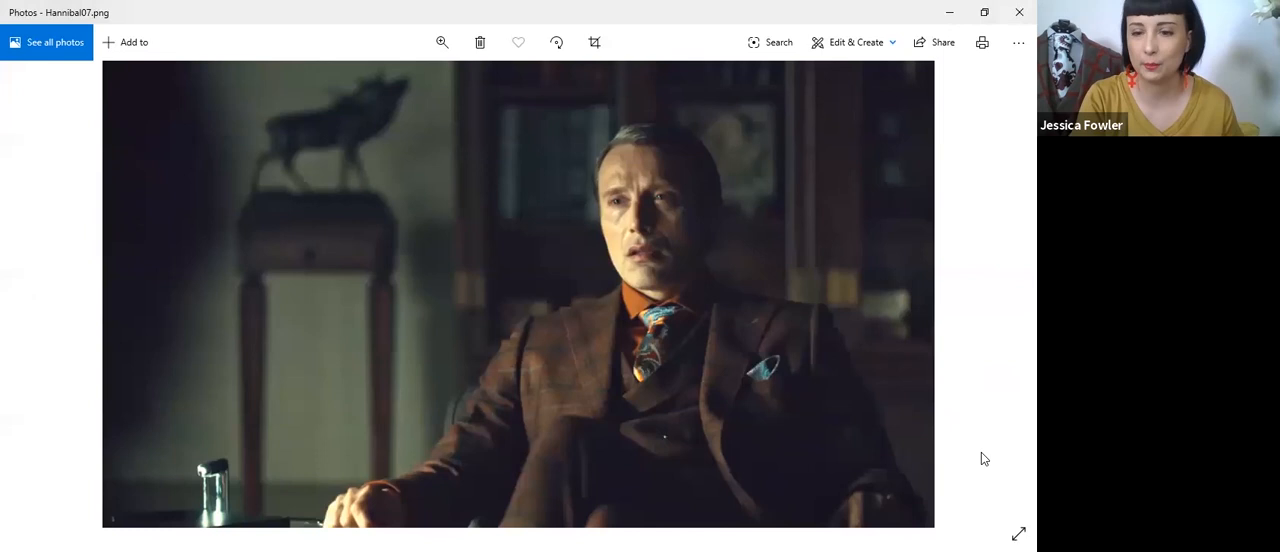
mouse_move(1008, 456)
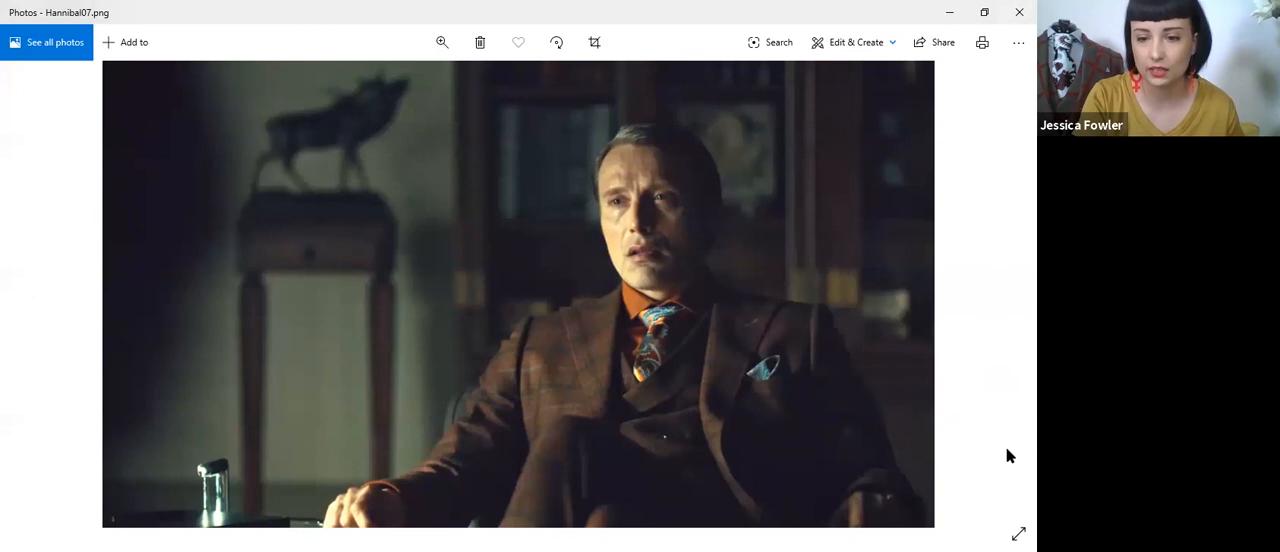
mouse_move(1004, 420)
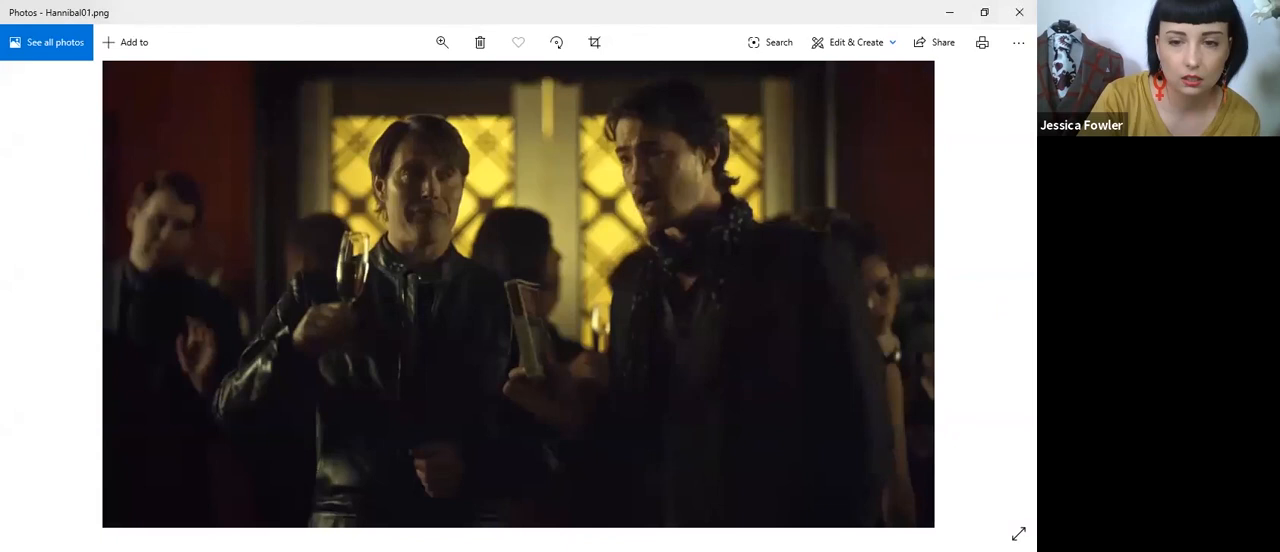
mouse_move(1002, 470)
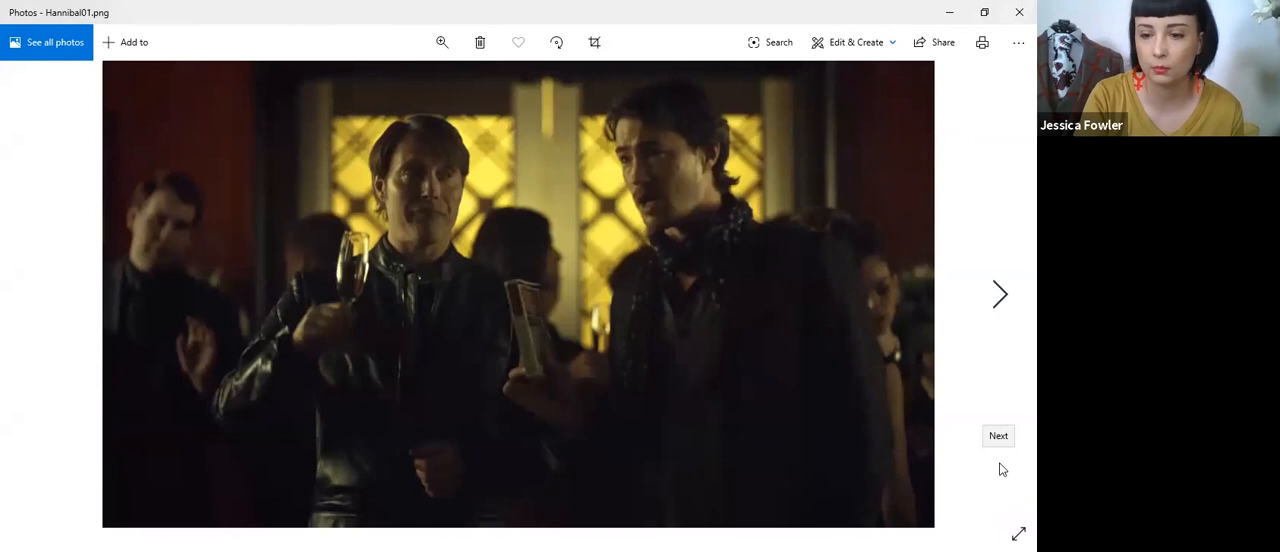
mouse_move(992, 452)
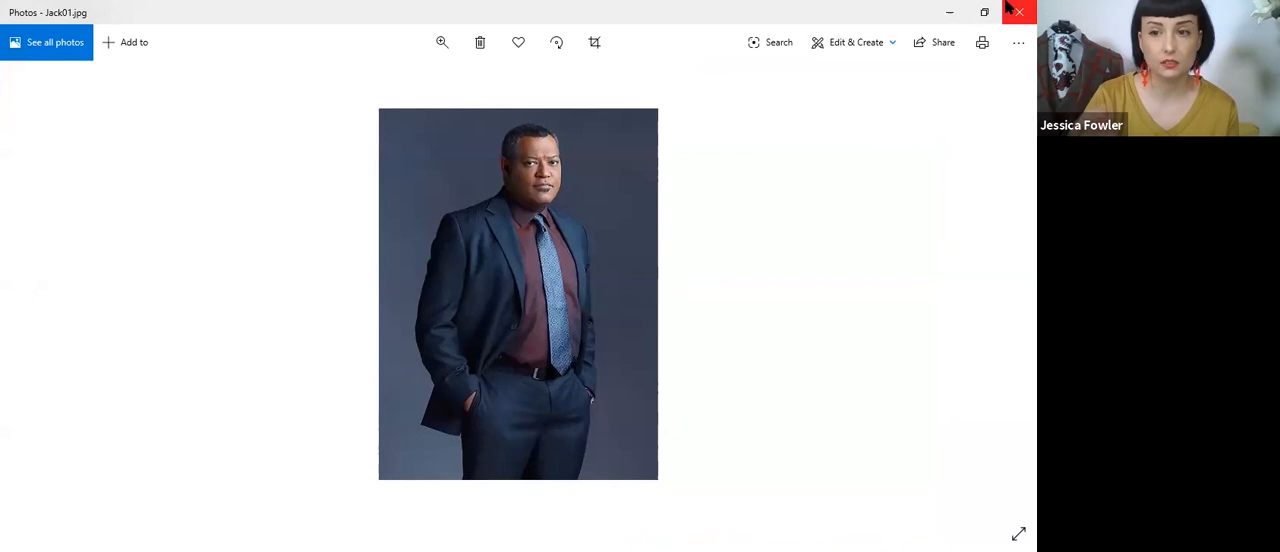
mouse_move(240, 156)
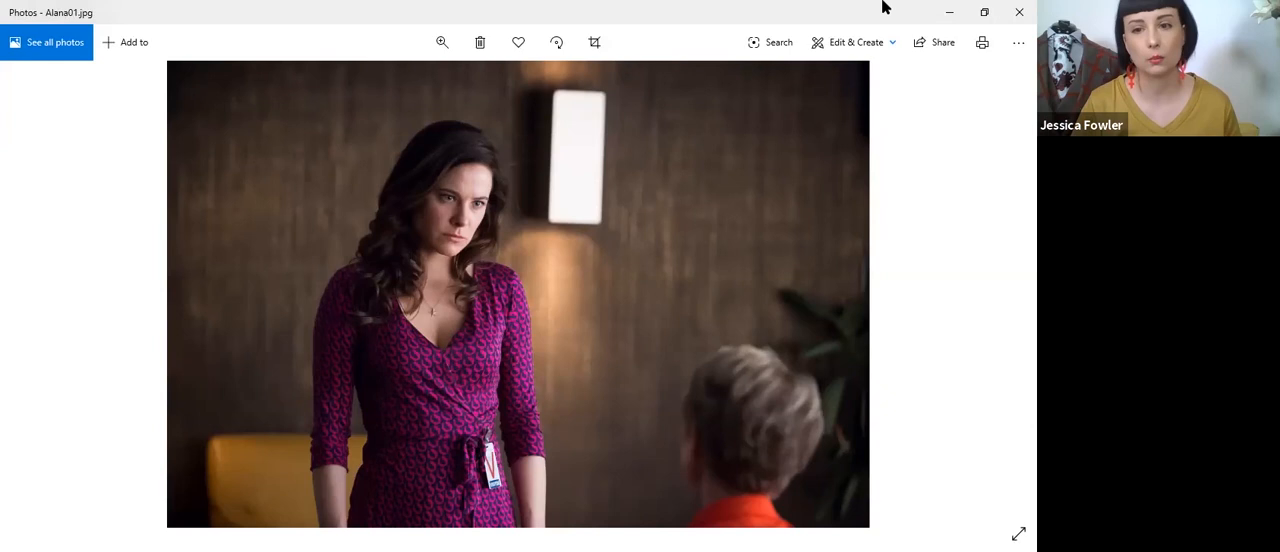
mouse_move(620, 16)
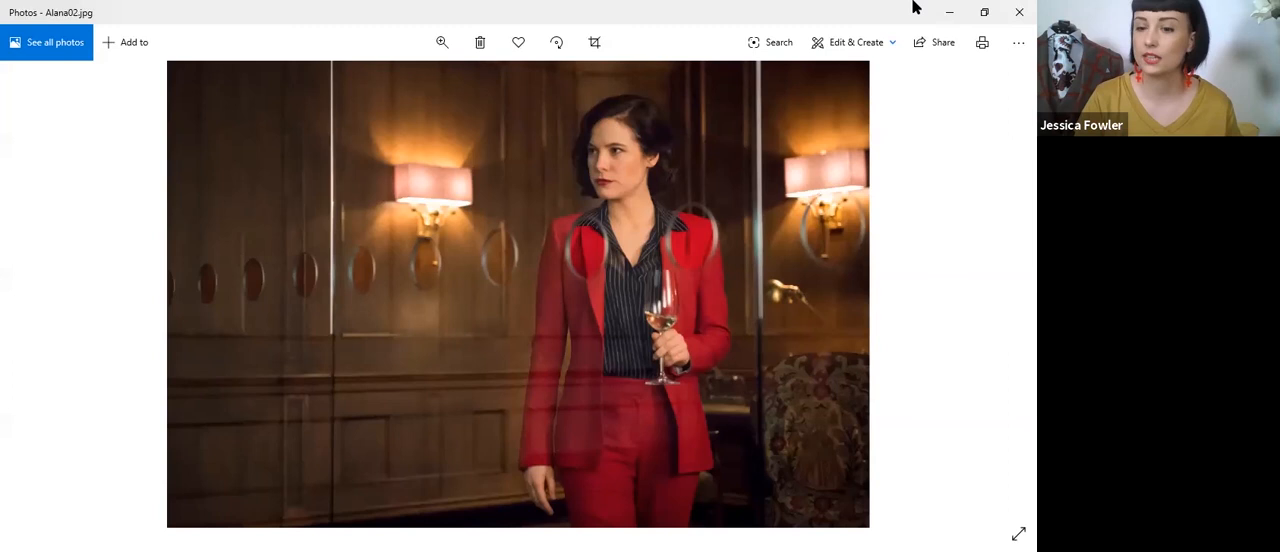
mouse_move(498, 390)
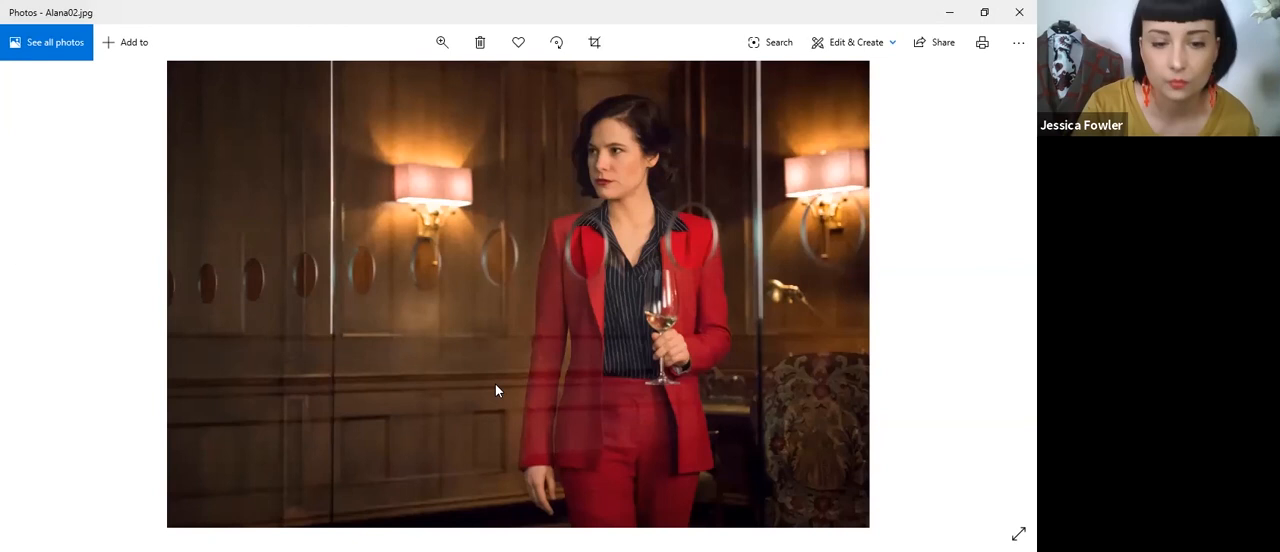